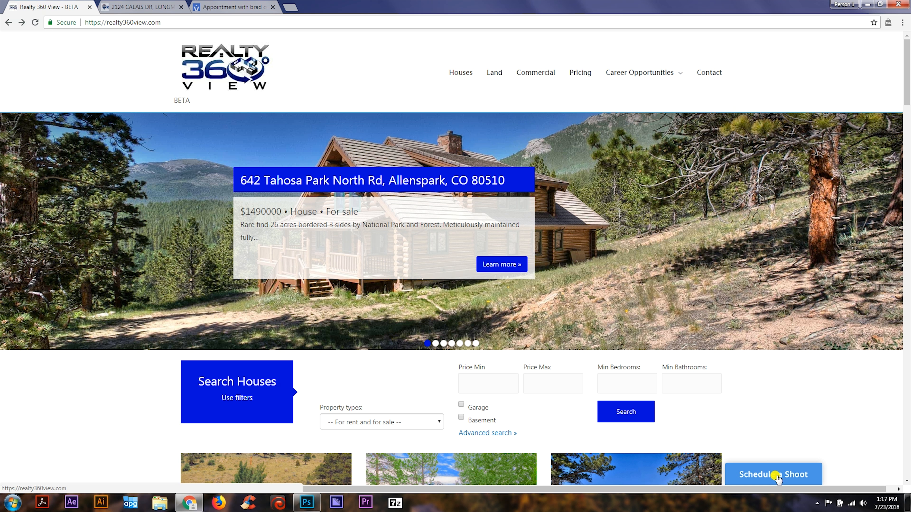
Step: Bring up the Let's Talk scheduling widget from the Schedule a Shoot button
{"action": "left_click", "coordinate": [774, 474]}
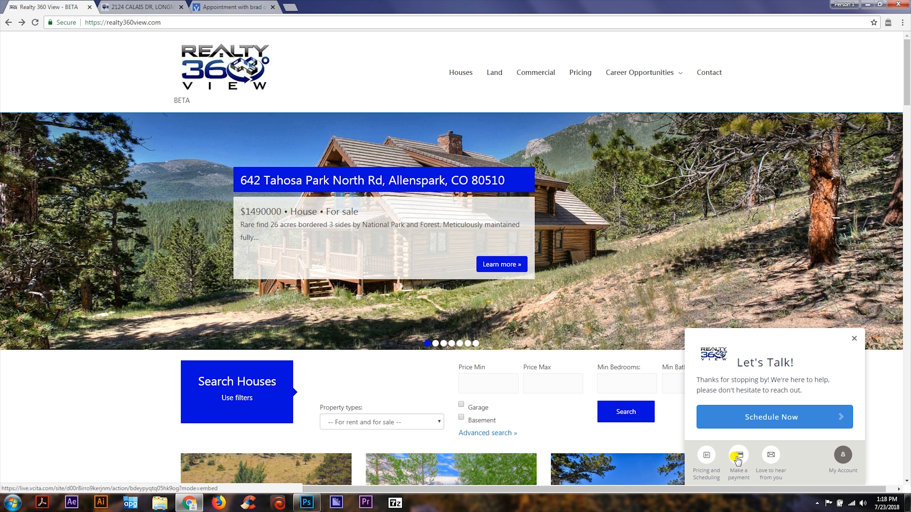
{"action": "mouse_move", "coordinate": [810, 437]}
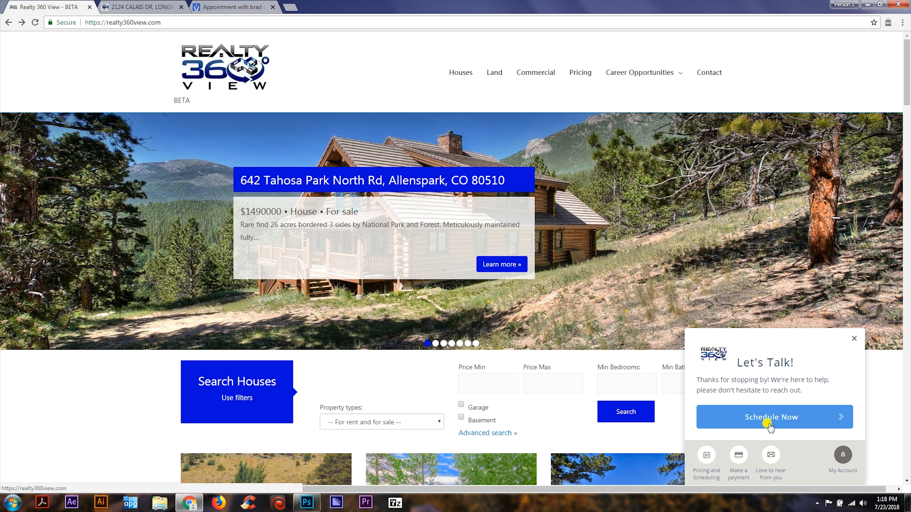
Step: Start scheduling via Schedule Now and scroll the services menu to the tour packages
{"action": "left_click", "coordinate": [773, 417]}
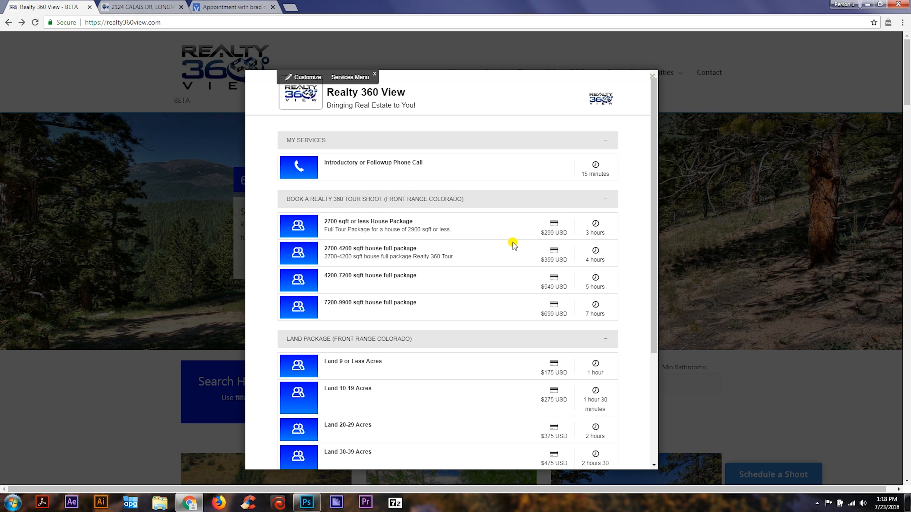
{"action": "mouse_move", "coordinate": [369, 230]}
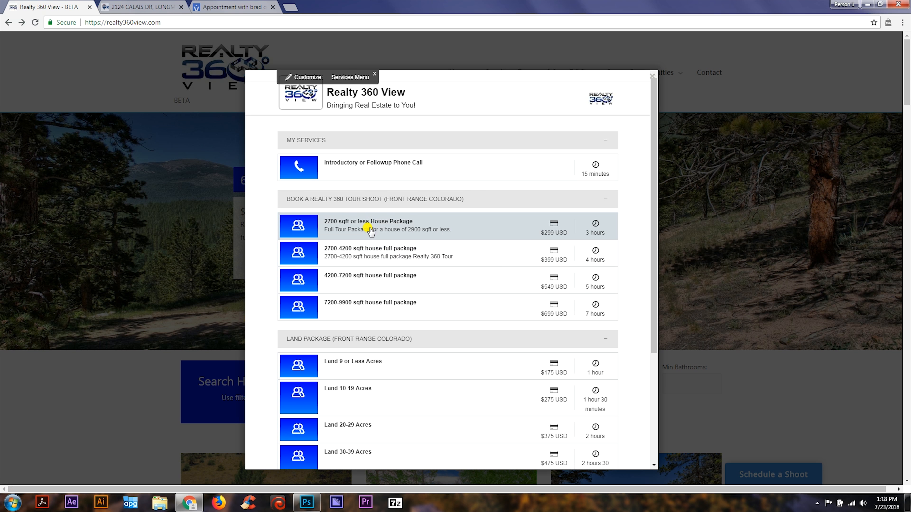
{"action": "scroll", "scroll_direction": "down", "scroll_amount": 3}
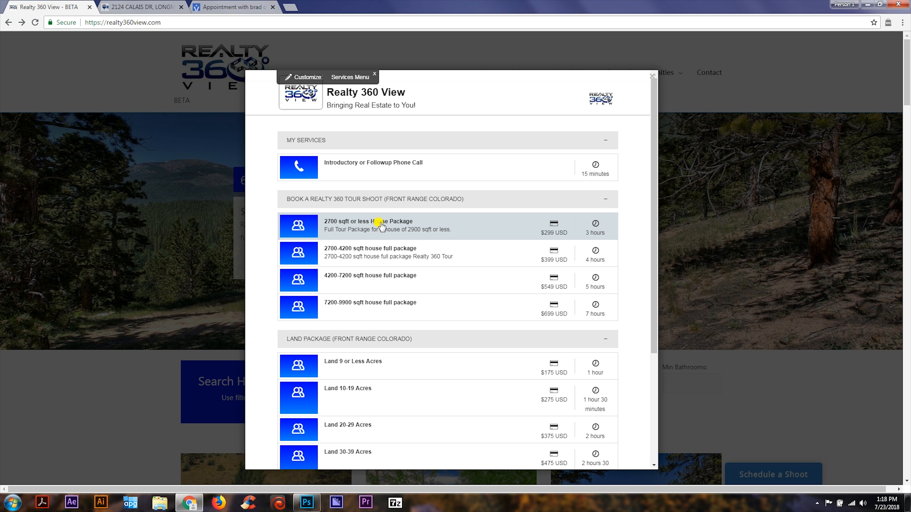
Step: Choose the 2700 sqft or less House Package for the shoot
{"action": "left_click", "coordinate": [377, 225]}
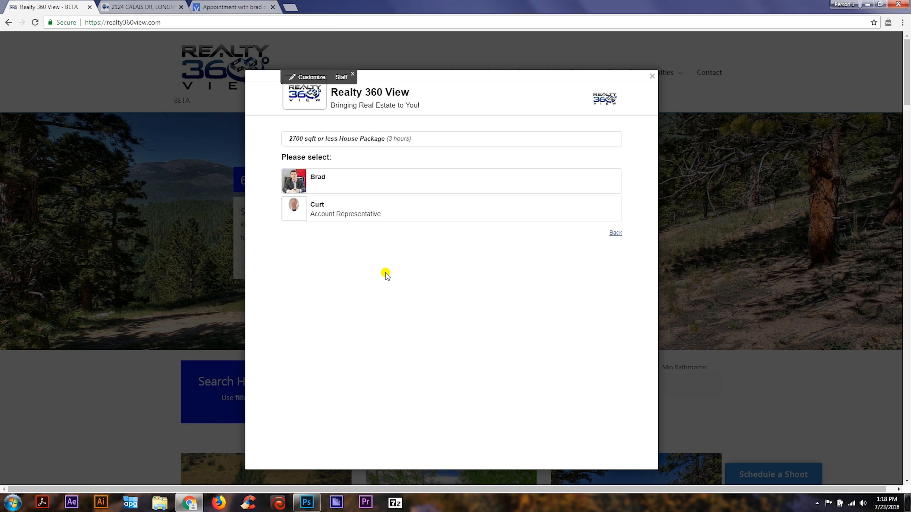
{"action": "mouse_move", "coordinate": [374, 241]}
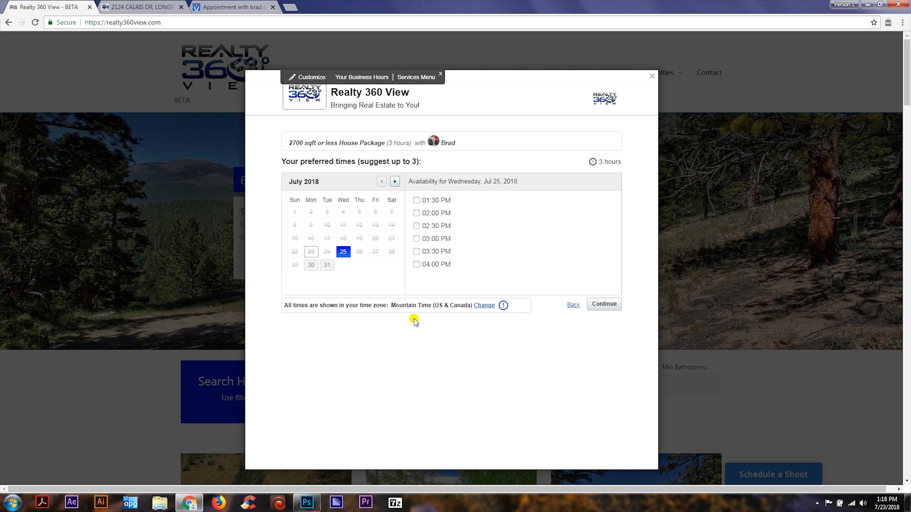
{"action": "mouse_move", "coordinate": [413, 277]}
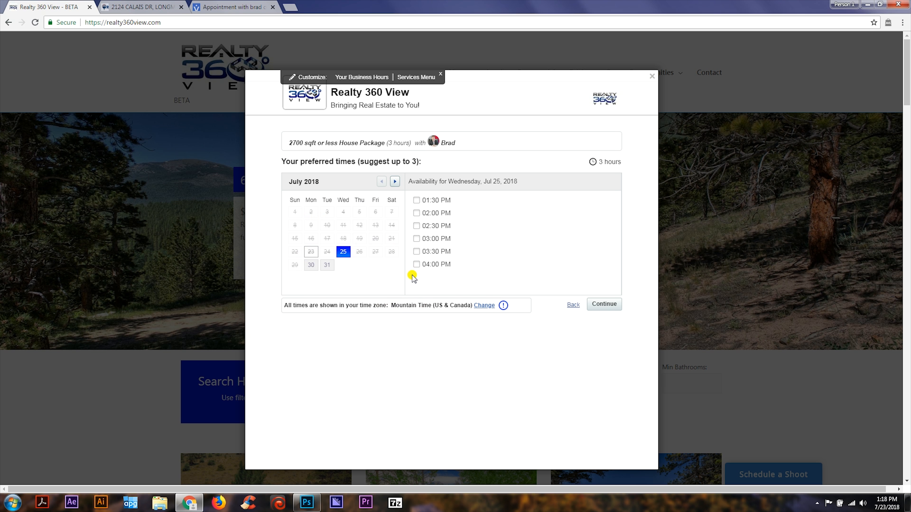
{"action": "left_click", "coordinate": [416, 226]}
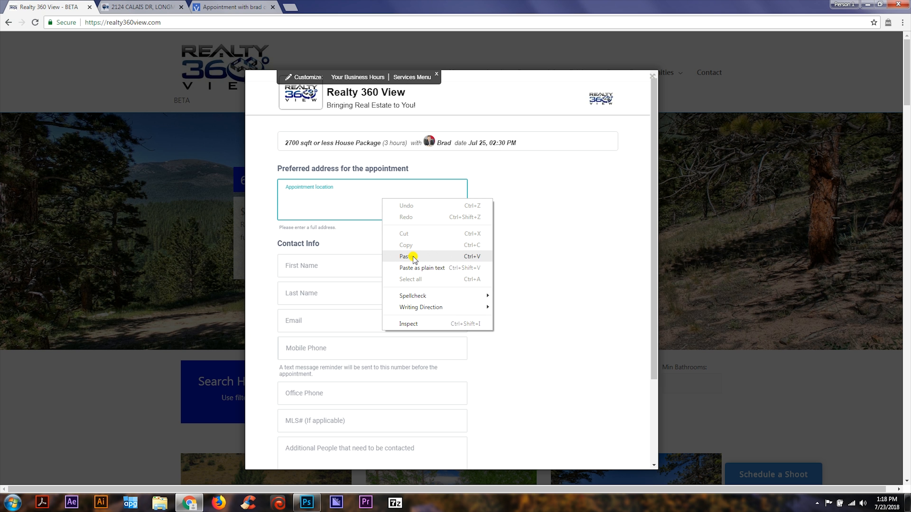
{"action": "left_click", "coordinate": [405, 257]}
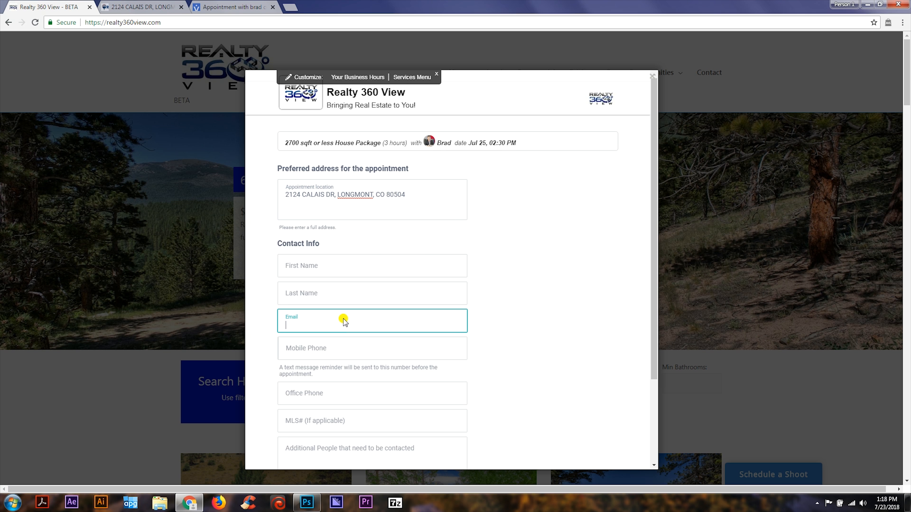
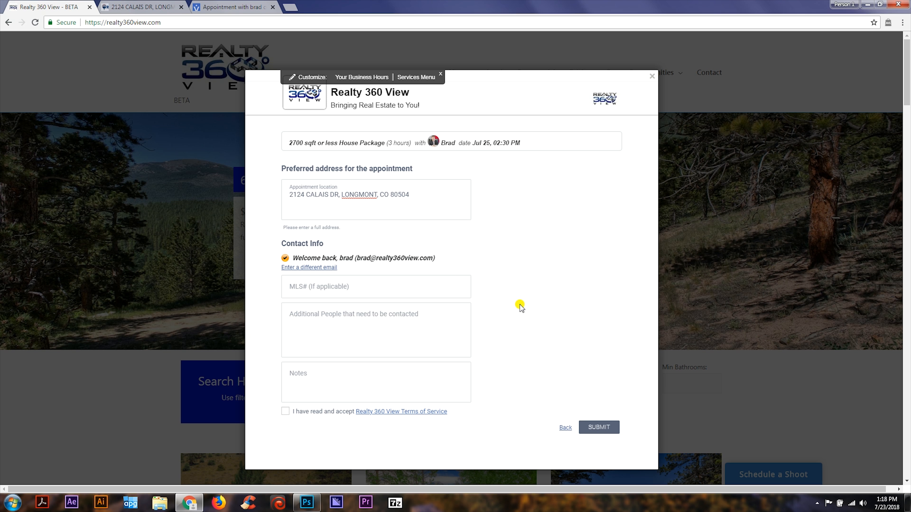
{"action": "mouse_move", "coordinate": [487, 264]}
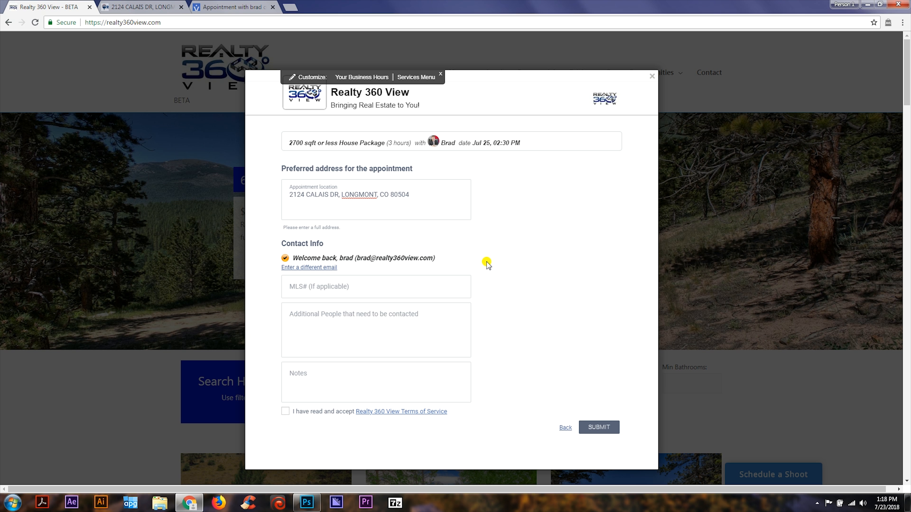
{"action": "mouse_move", "coordinate": [485, 264]}
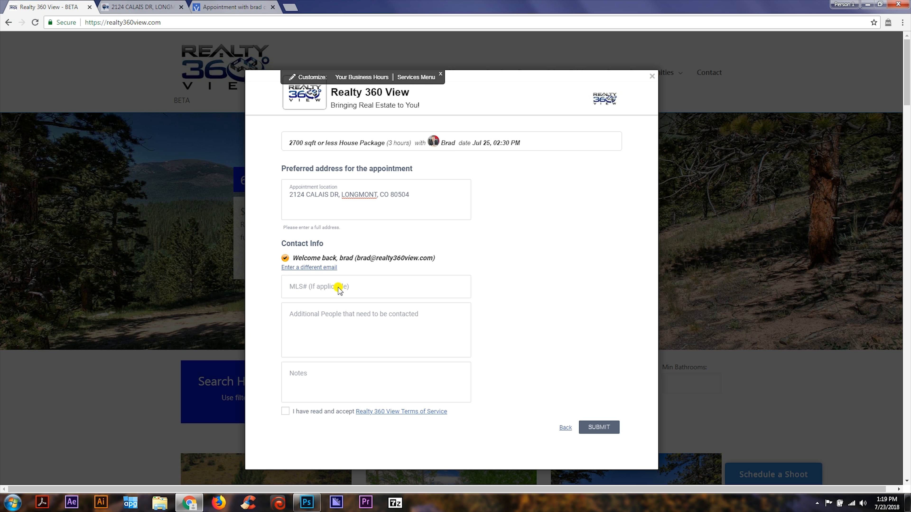
{"action": "mouse_move", "coordinate": [357, 312]}
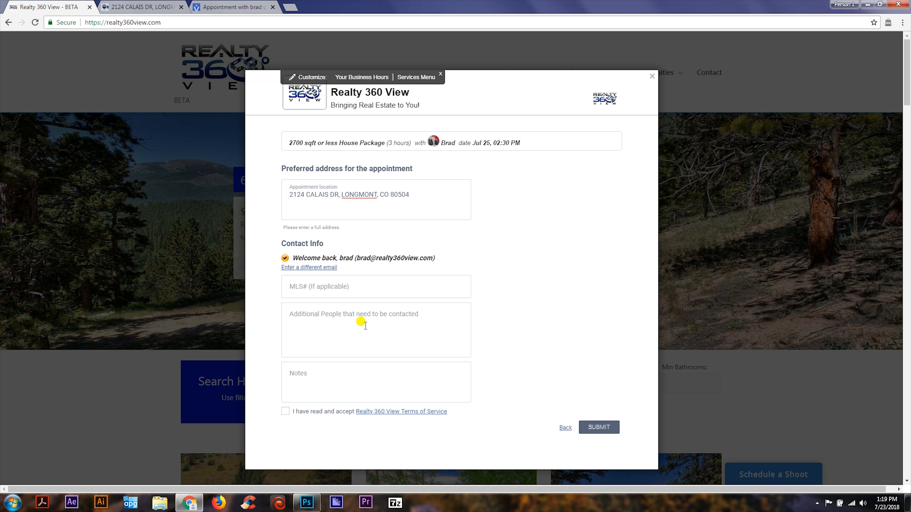
{"action": "mouse_move", "coordinate": [370, 377]}
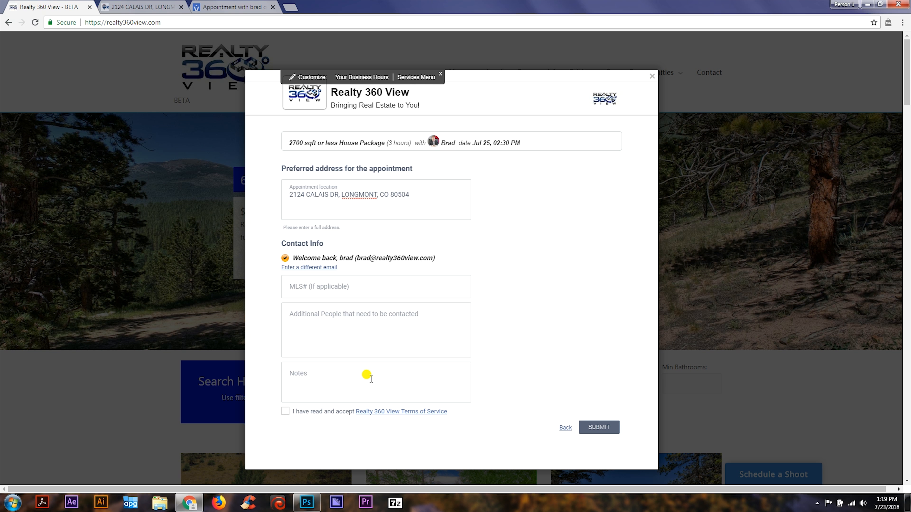
Step: Submit the booking so the $299 payment summary for the 2700 sqft package with Brad appears
{"action": "left_click", "coordinate": [285, 411]}
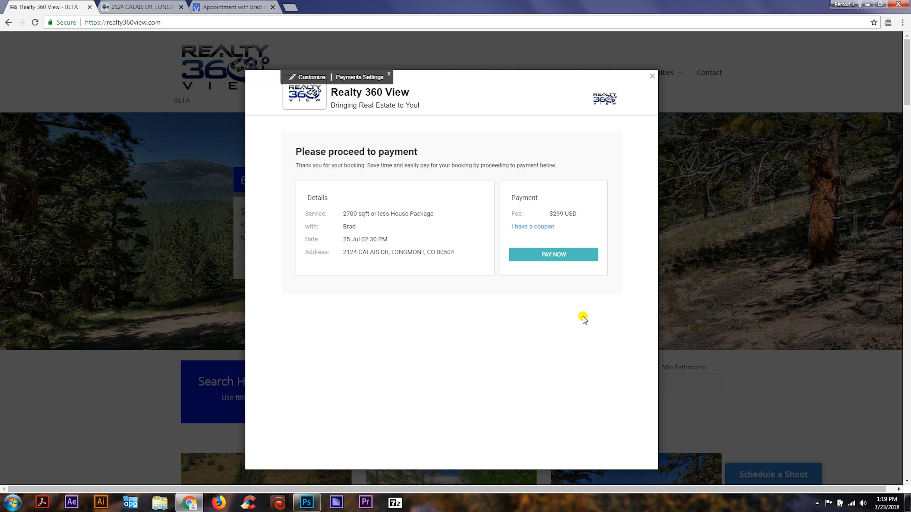
{"action": "mouse_move", "coordinate": [471, 310]}
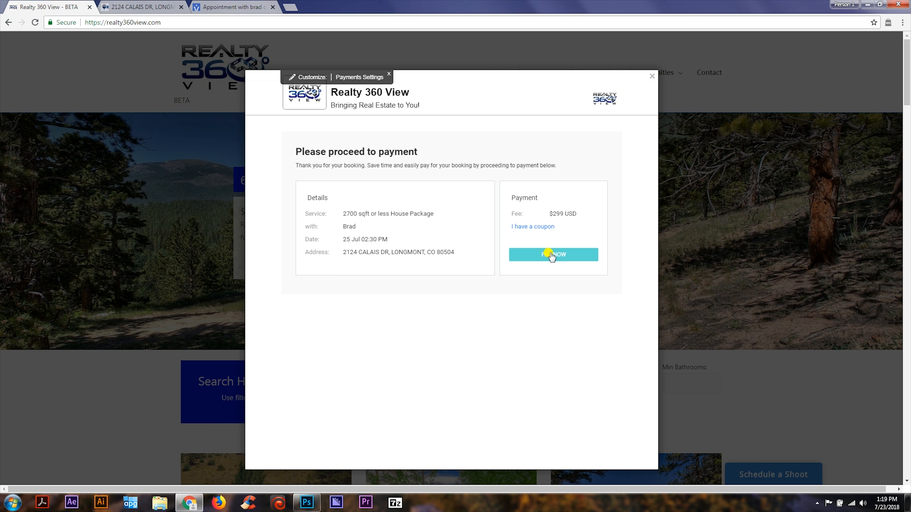
{"action": "mouse_move", "coordinate": [587, 200]}
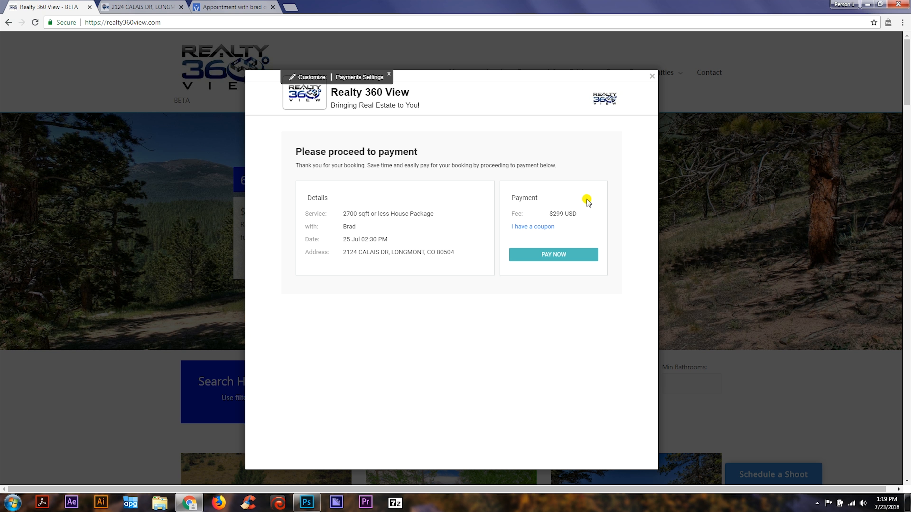